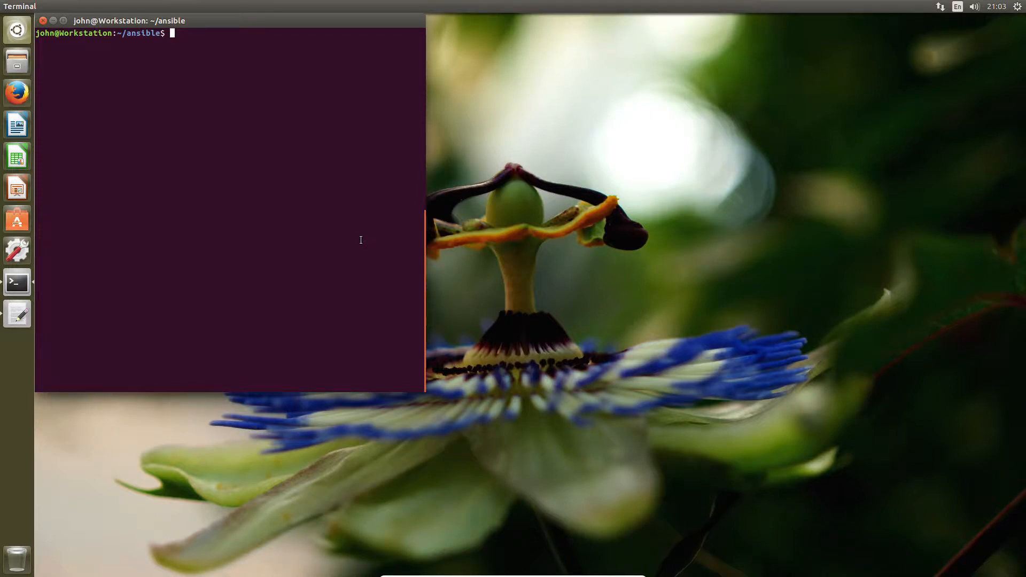
Step: Run 'ansible all -m ping', which warns that the host list is empty
{"action": "type", "text": "a"}
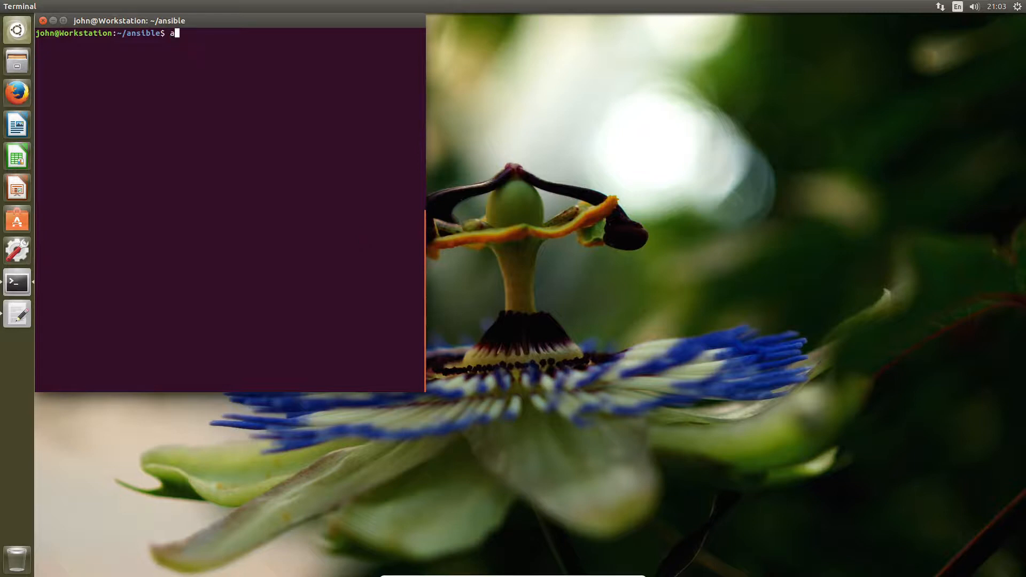
{"action": "type", "text": "nsible"}
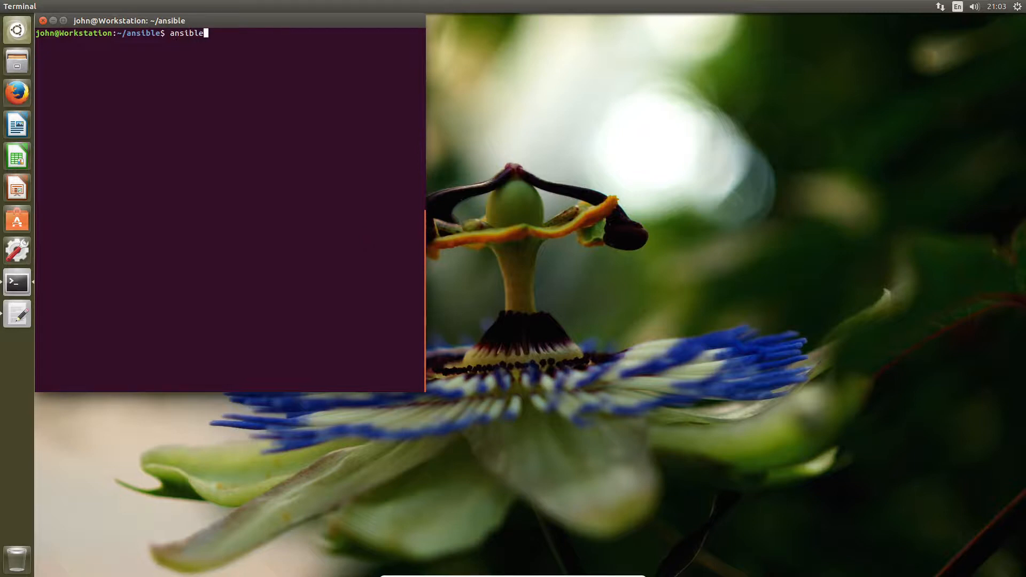
{"action": "type", "text": "all"}
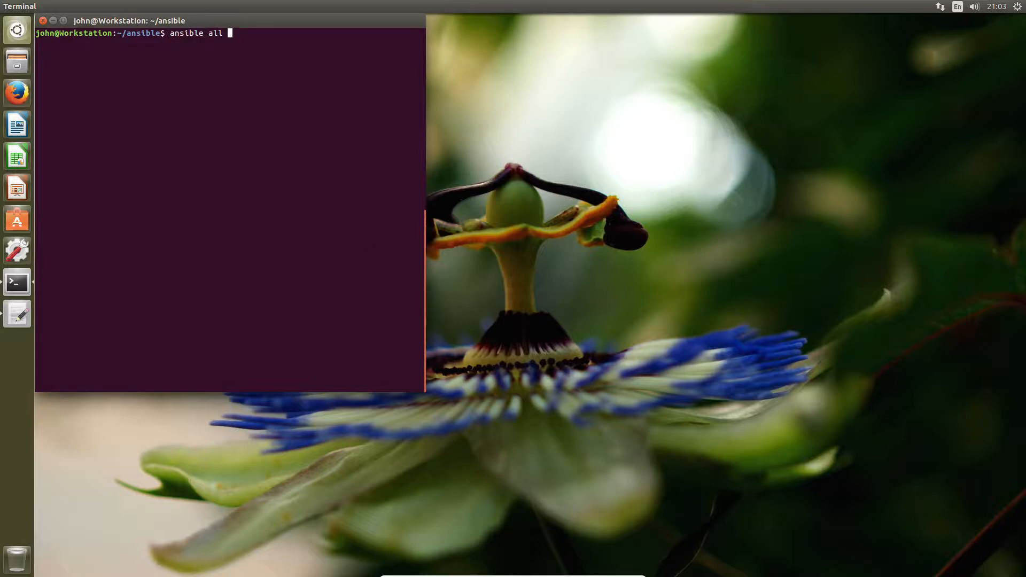
{"action": "type", "text": "-m"}
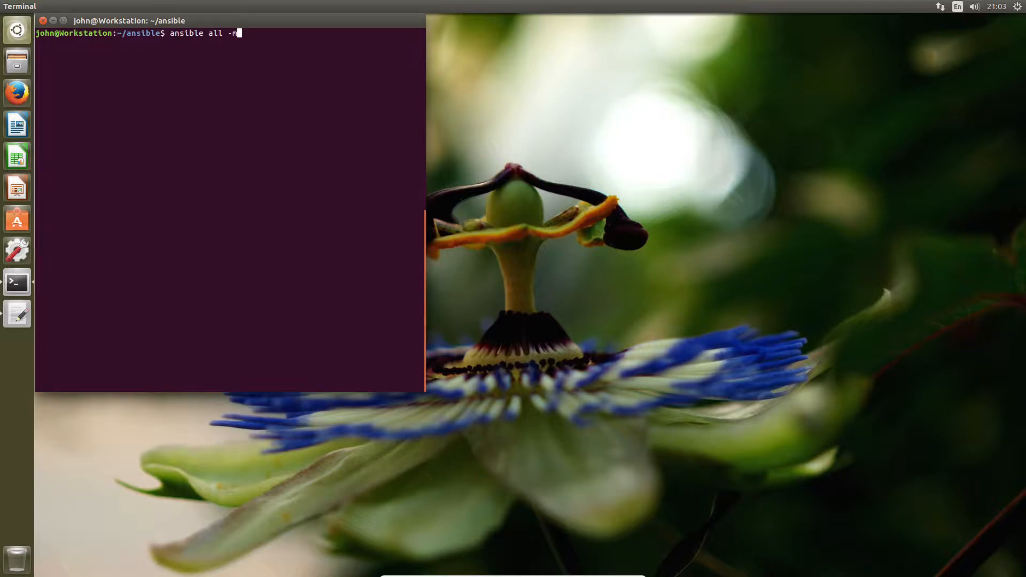
{"action": "type", "text": "pi"}
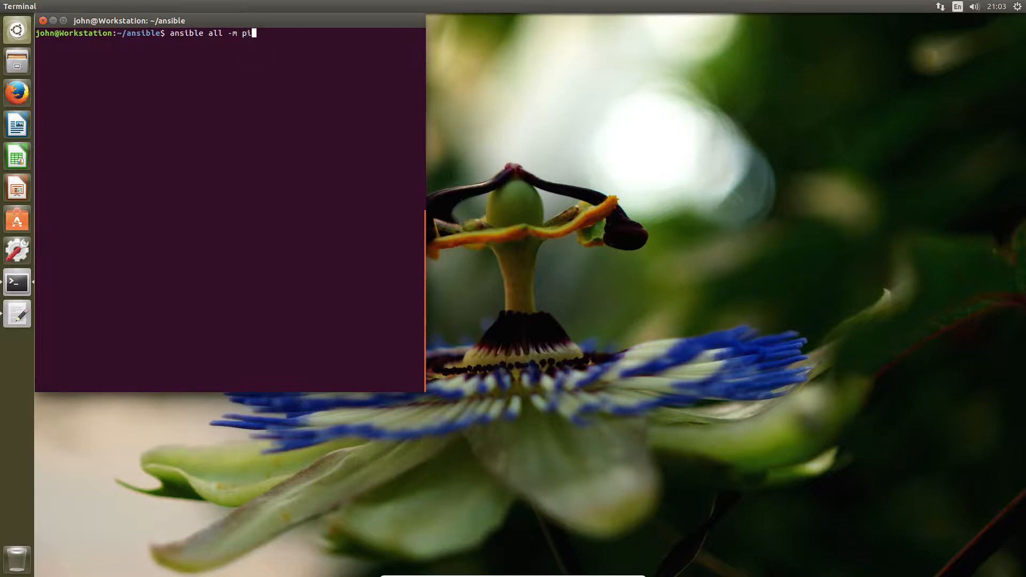
{"action": "key", "text": "Return"}
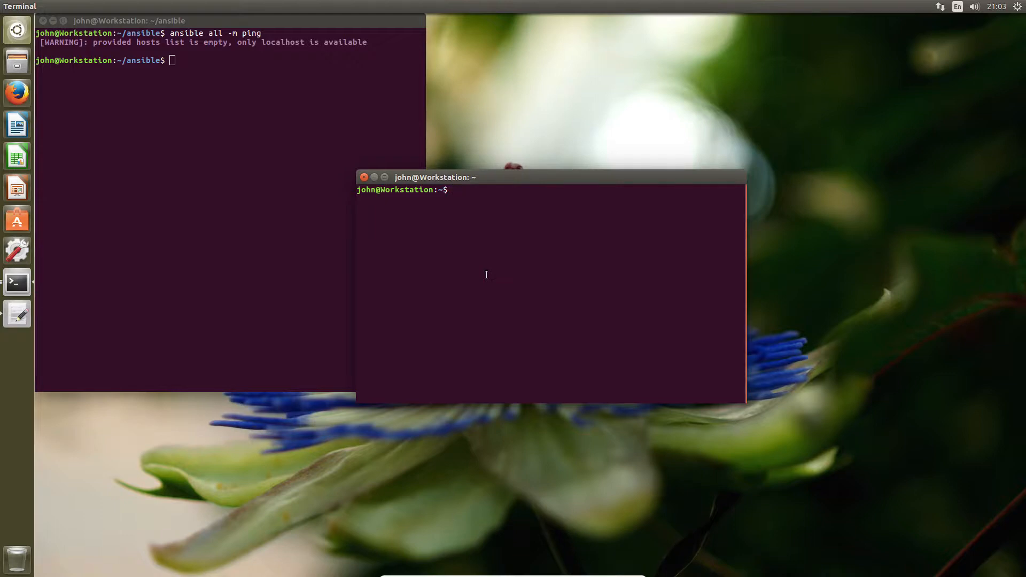
{"action": "type", "text": "nano"}
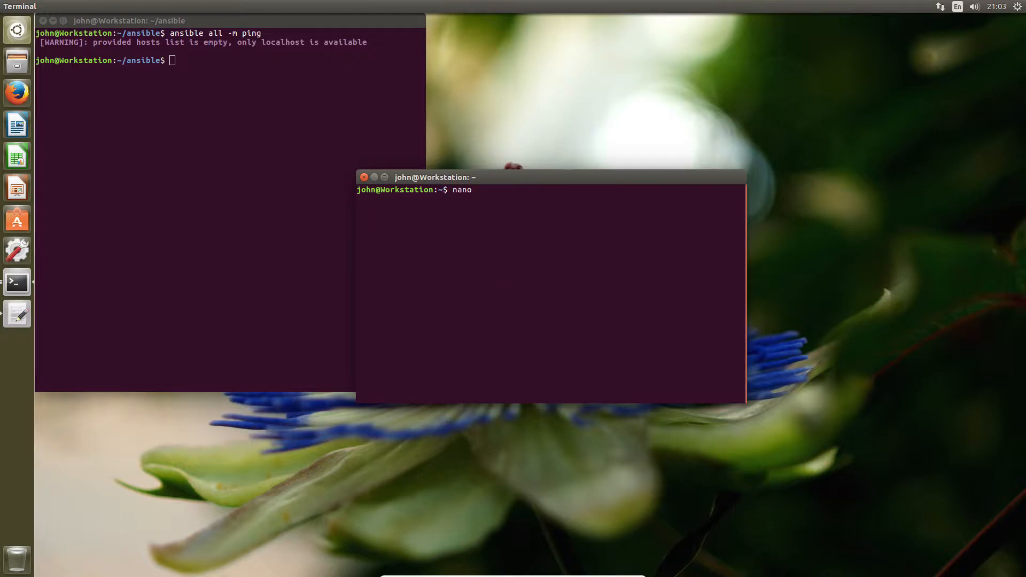
{"action": "type", "text": "/etc/"}
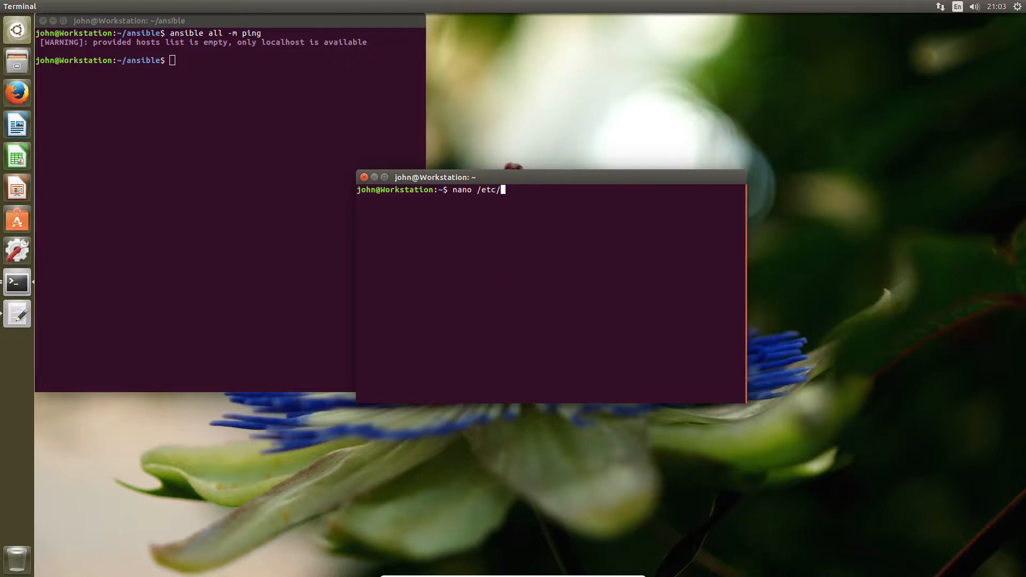
{"action": "type", "text": "ansible/"}
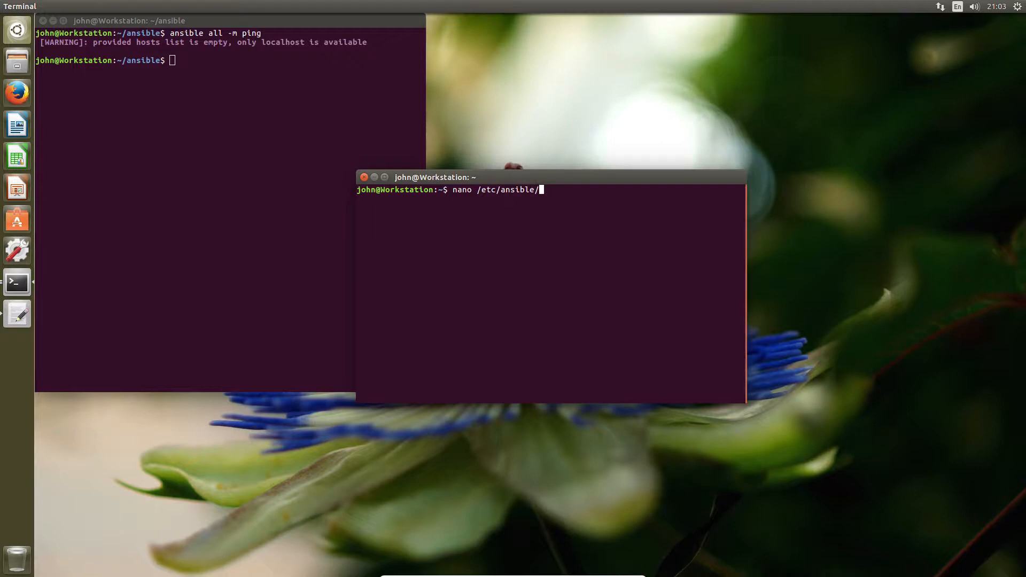
{"action": "key", "text": "Return"}
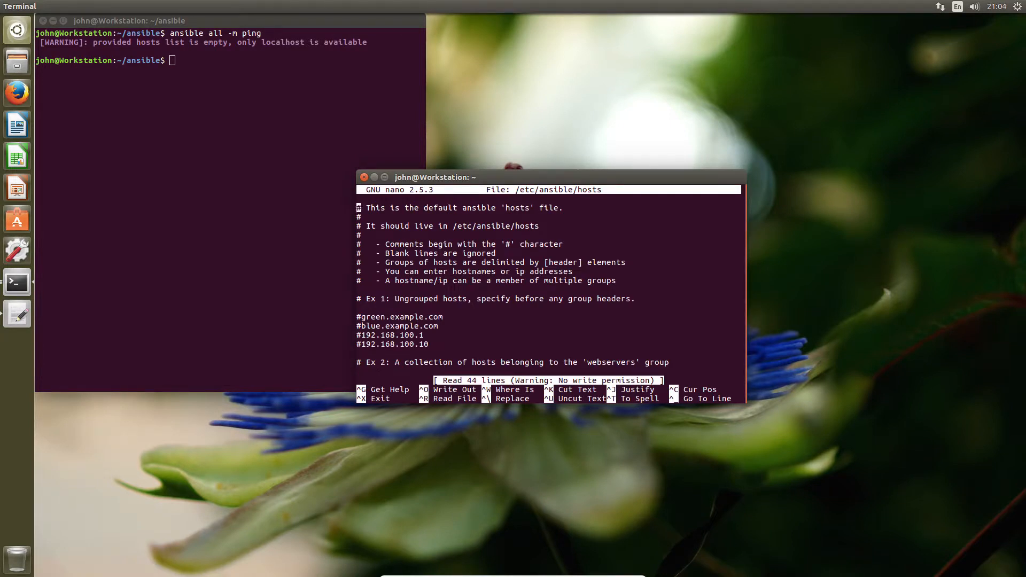
{"action": "scroll", "scroll_direction": "down", "scroll_amount": 3}
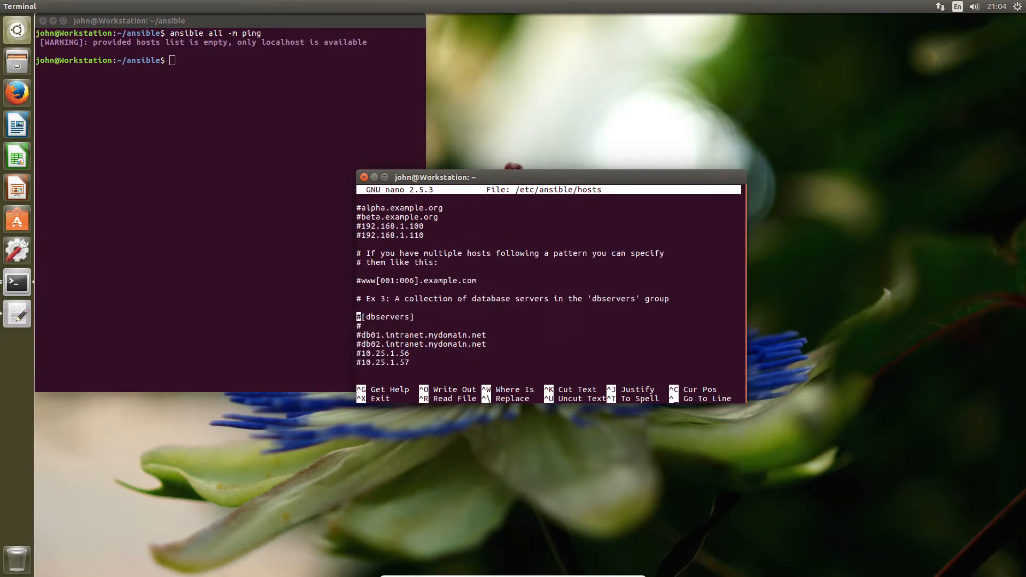
{"action": "scroll", "scroll_direction": "down", "scroll_amount": 3}
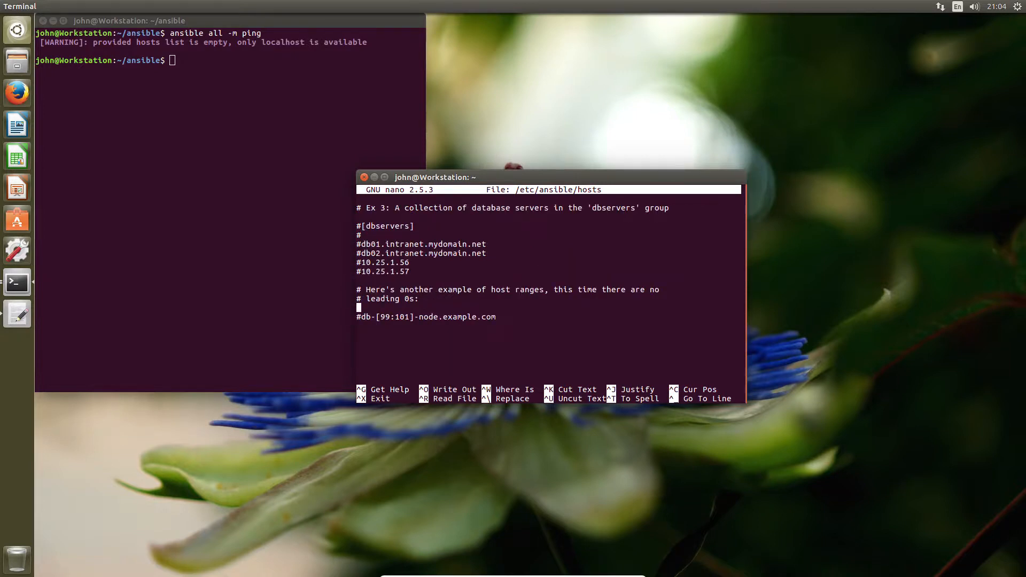
{"action": "scroll", "scroll_direction": "up", "scroll_amount": 3}
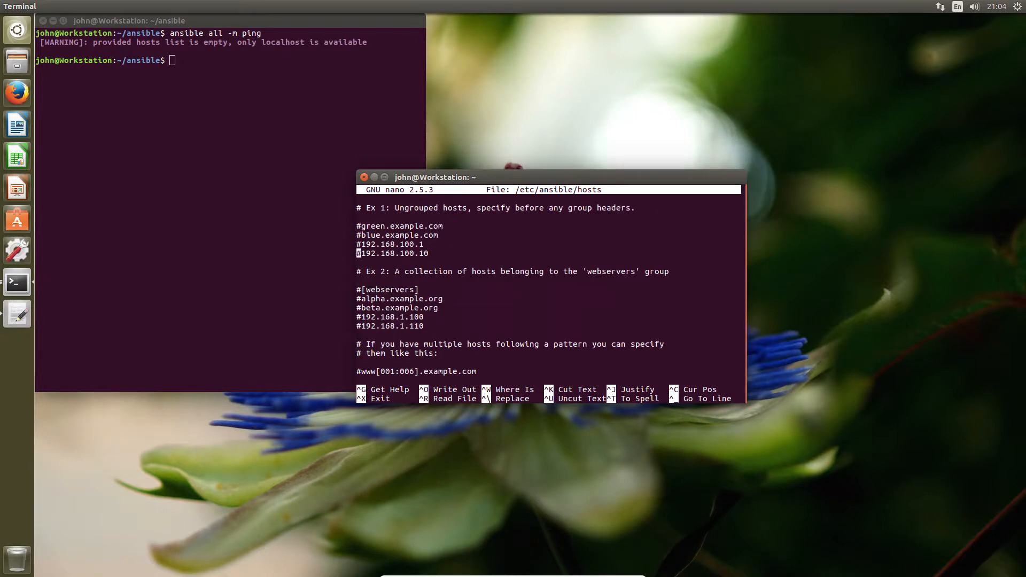
{"action": "scroll", "scroll_direction": "up", "scroll_amount": 3}
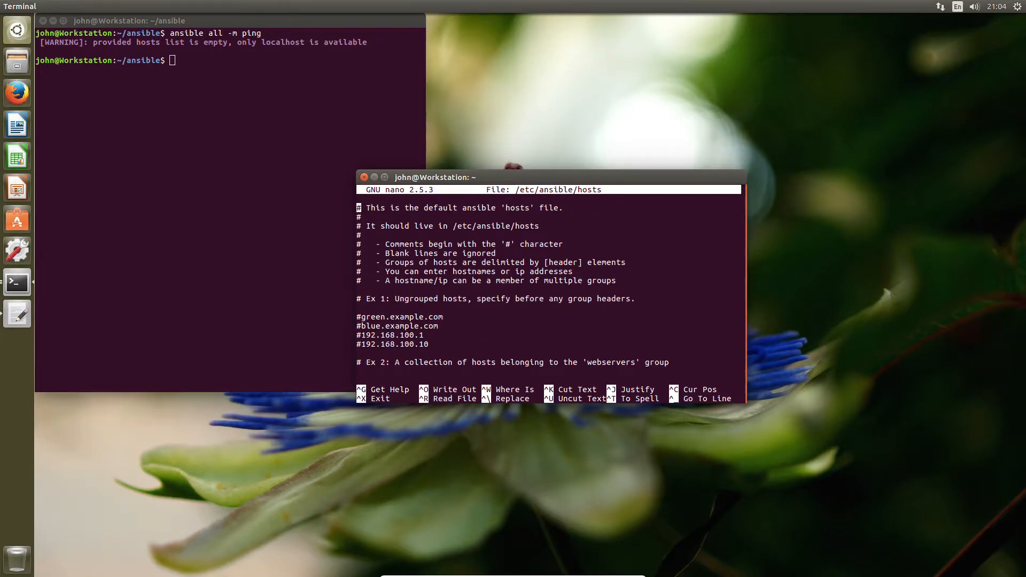
{"action": "key", "text": "ctrl+x"}
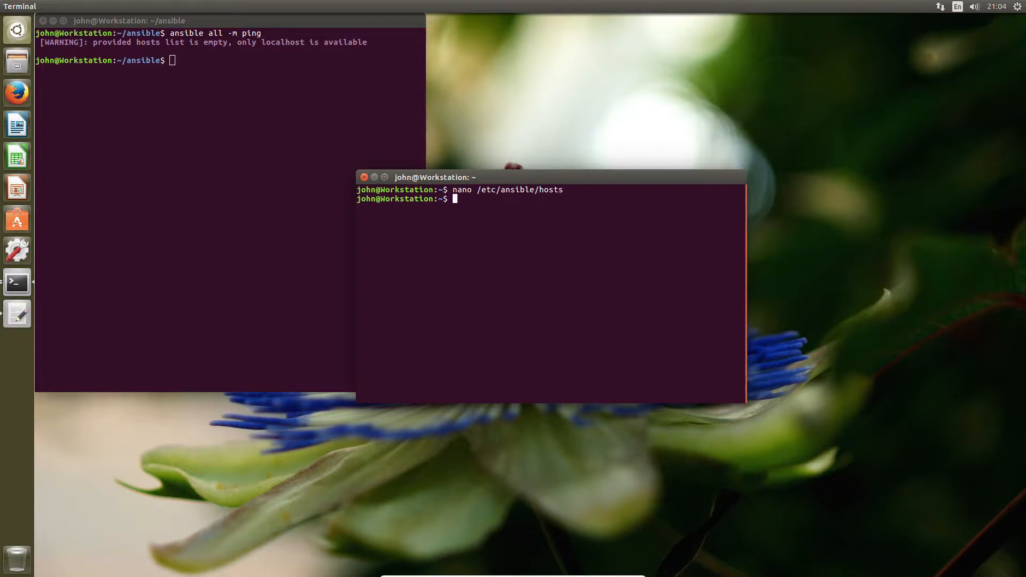
Step: Close the second terminal and check in nano that hosts lists 10.0.2.4 under [web]
{"action": "left_click", "coordinate": [364, 176]}
{"action": "type", "text": "ls"}
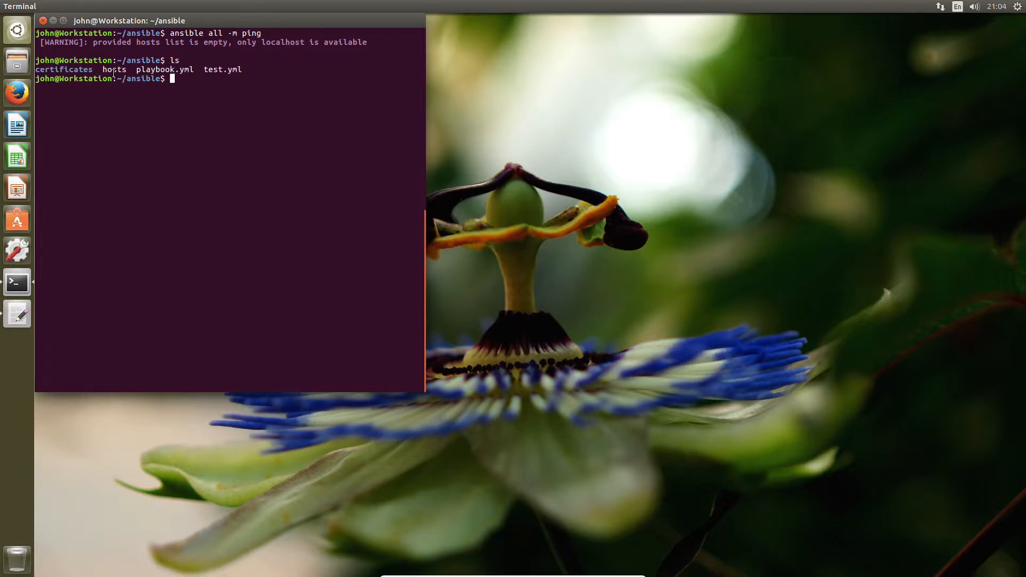
{"action": "type", "text": "nano"}
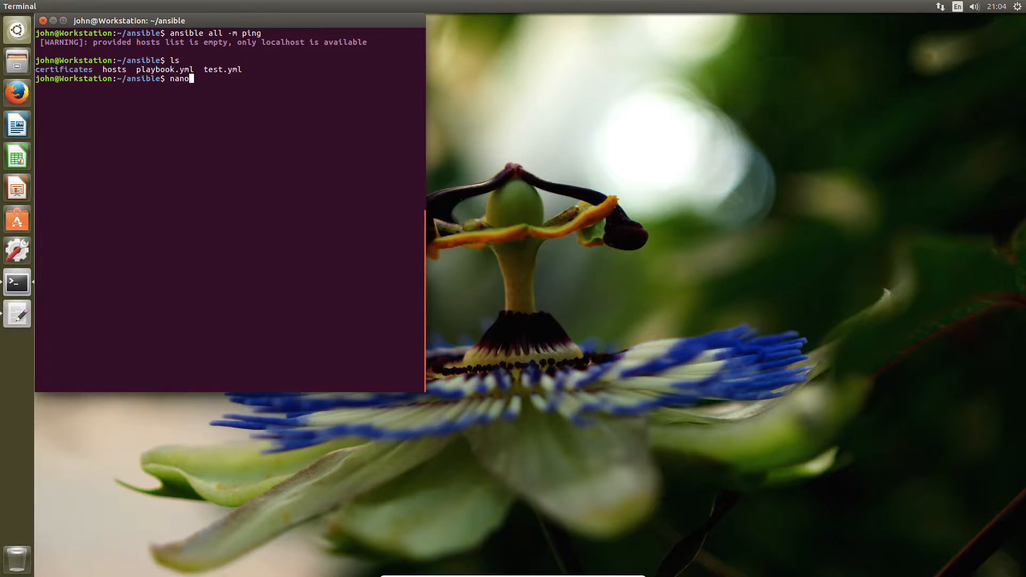
{"action": "key", "text": "Return"}
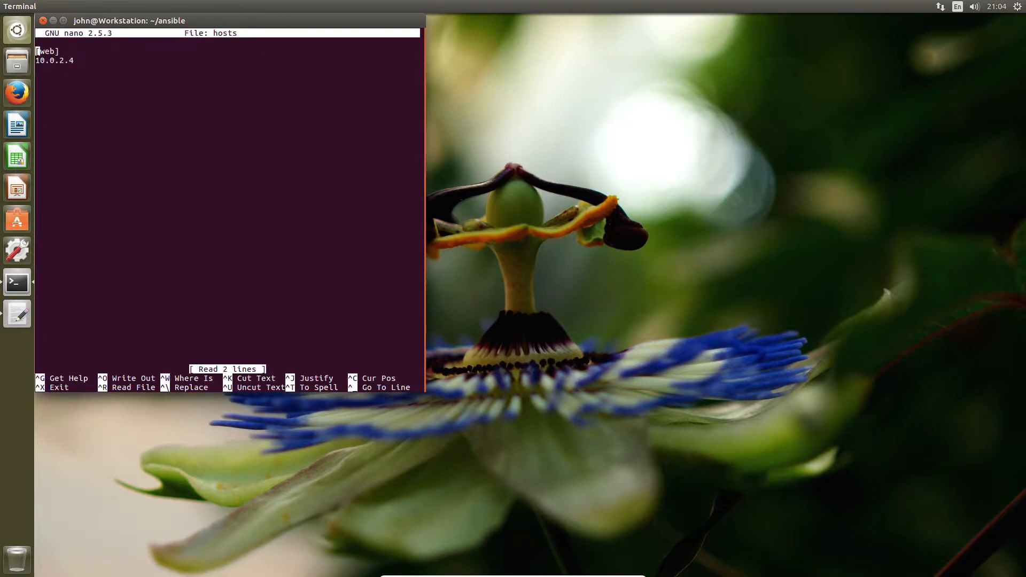
{"action": "key", "text": "ctrl+x"}
{"action": "type", "text": "ansible all -m ping -"}
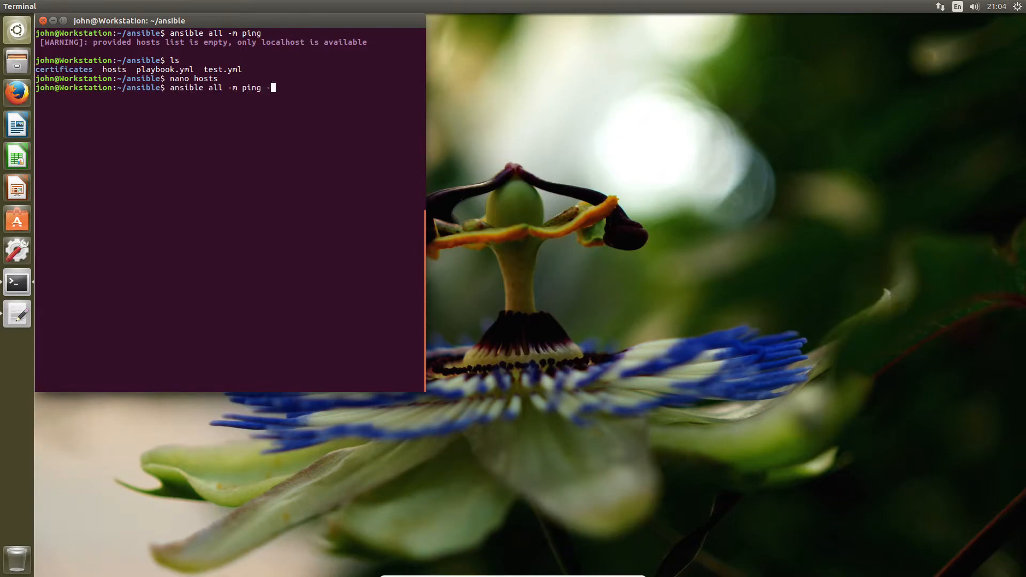
Step: Run the ping with '-i hosts', which reports 10.0.2.4 unreachable over SSH, then recall it
{"action": "type", "text": "i"}
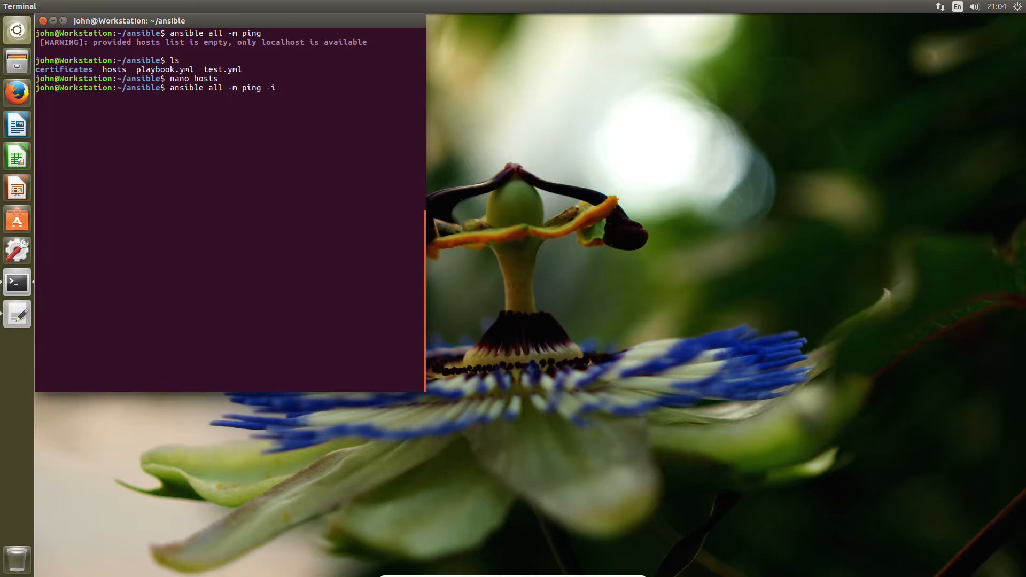
{"action": "type", "text": "hosts"}
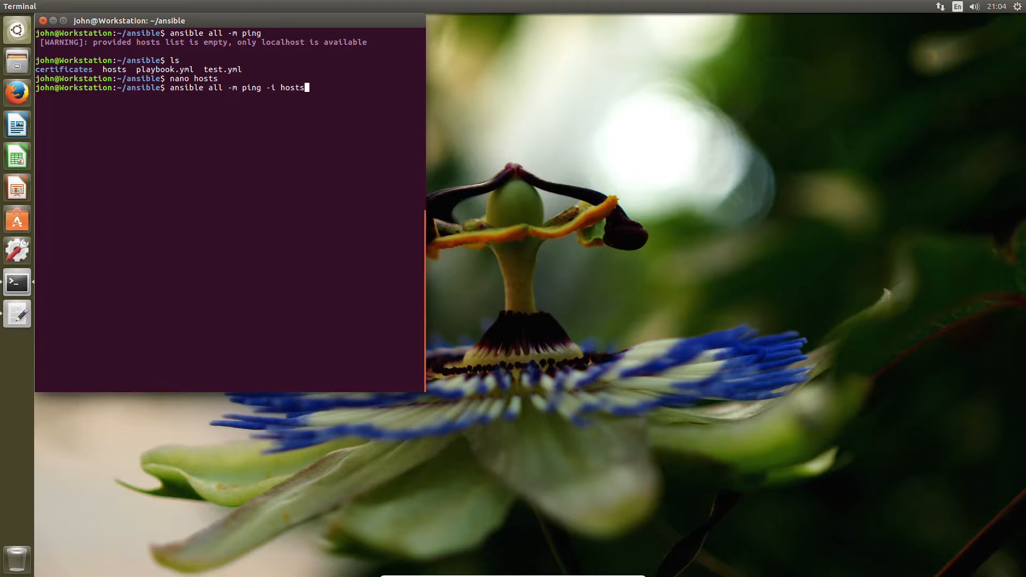
{"action": "key", "text": "Return"}
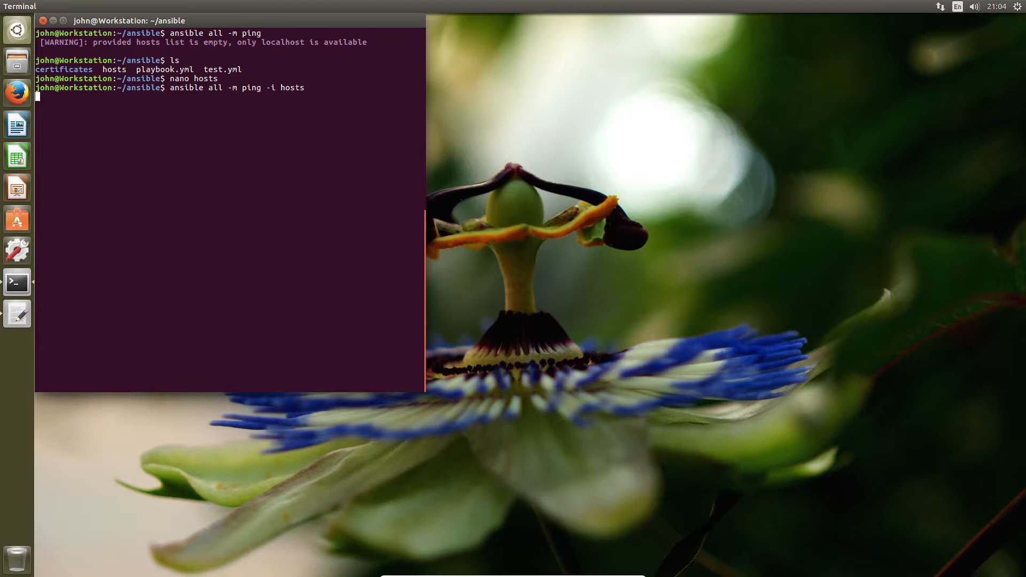
{"action": "key", "text": "Return"}
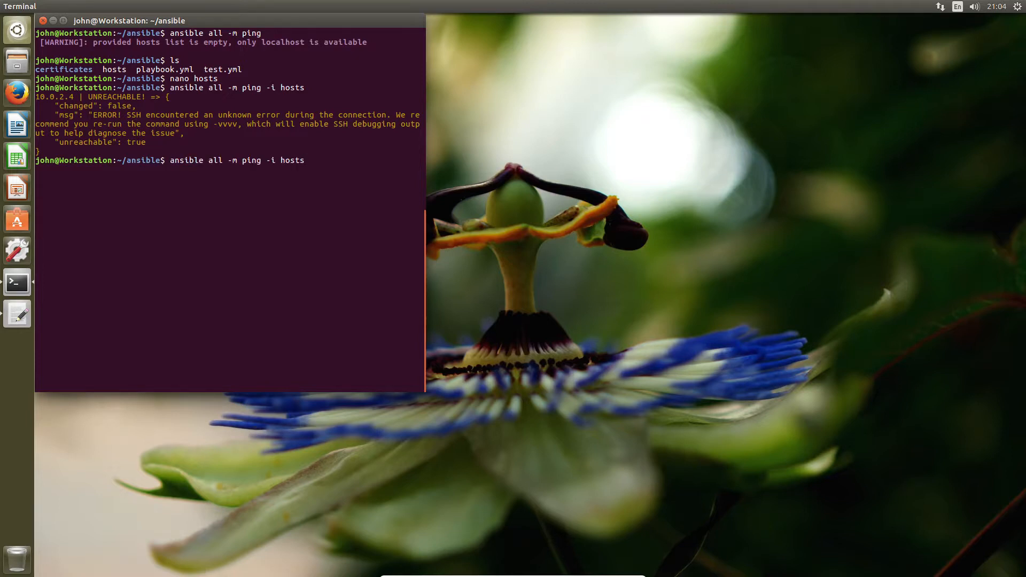
Step: Rerun the ping with -k and the SSH password, getting SUCCESS pong from 10.0.2.4
{"action": "type", "text": "-k"}
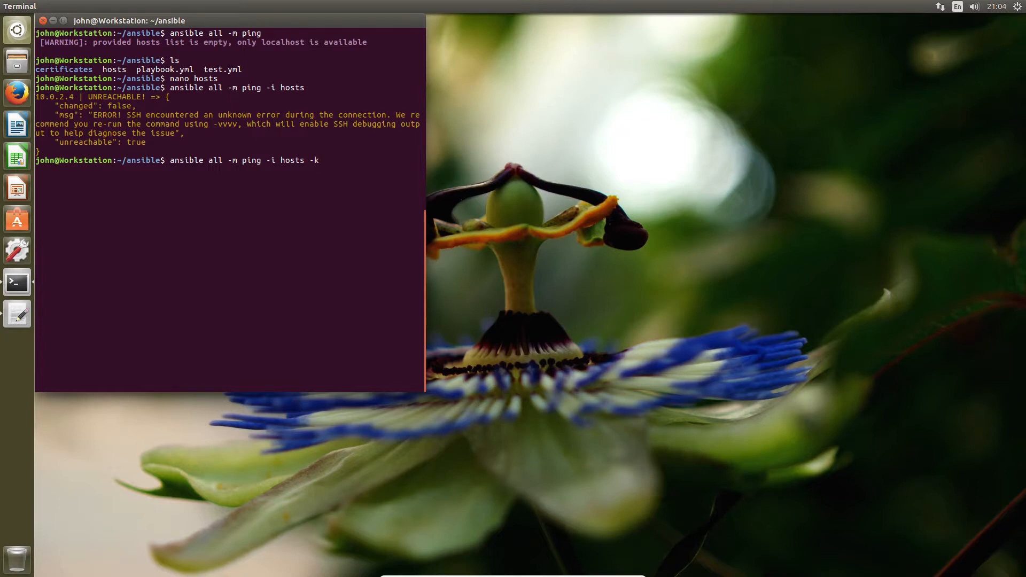
{"action": "key", "text": "Return"}
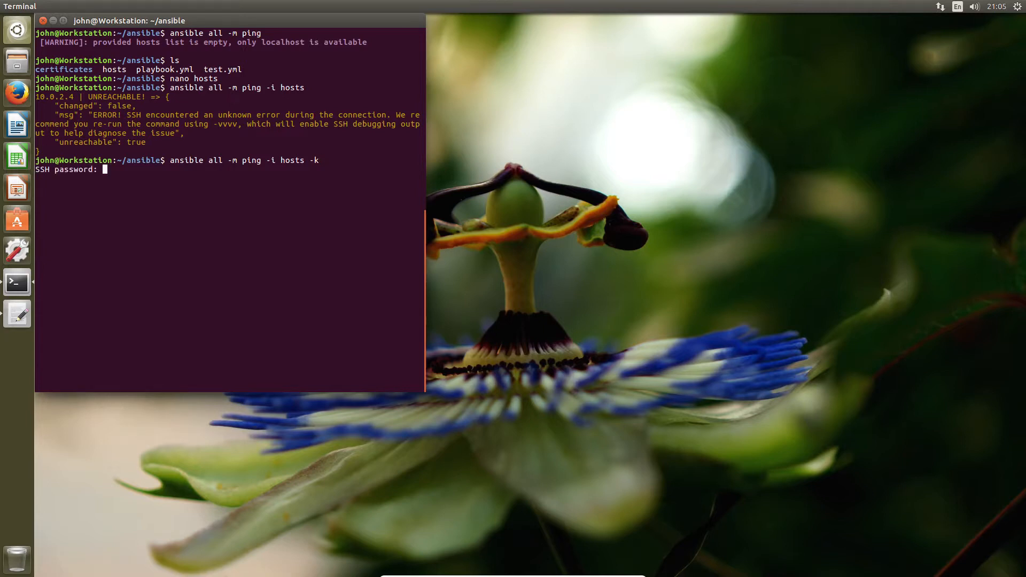
{"action": "key", "text": "Return"}
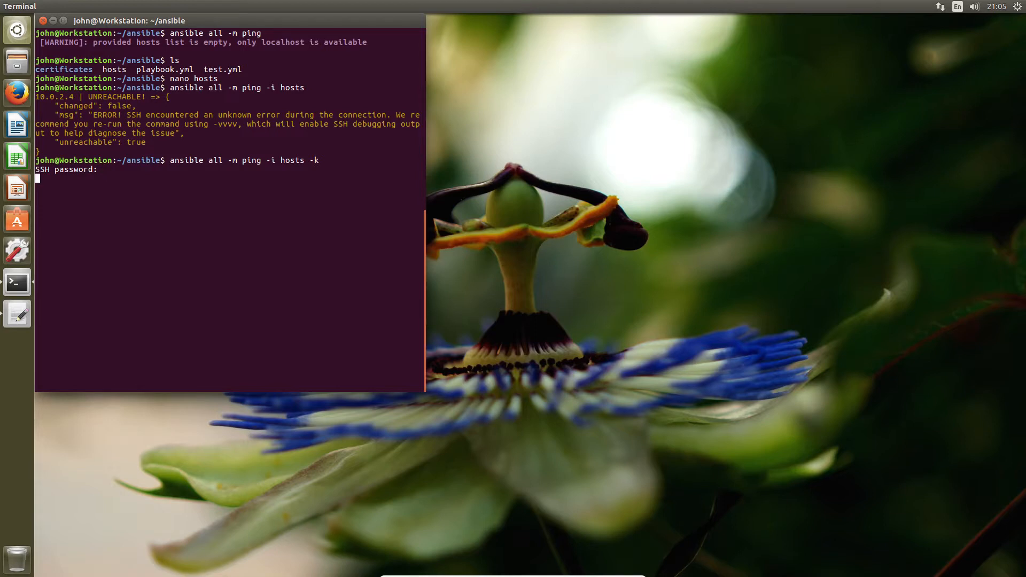
{"action": "key", "text": "Return"}
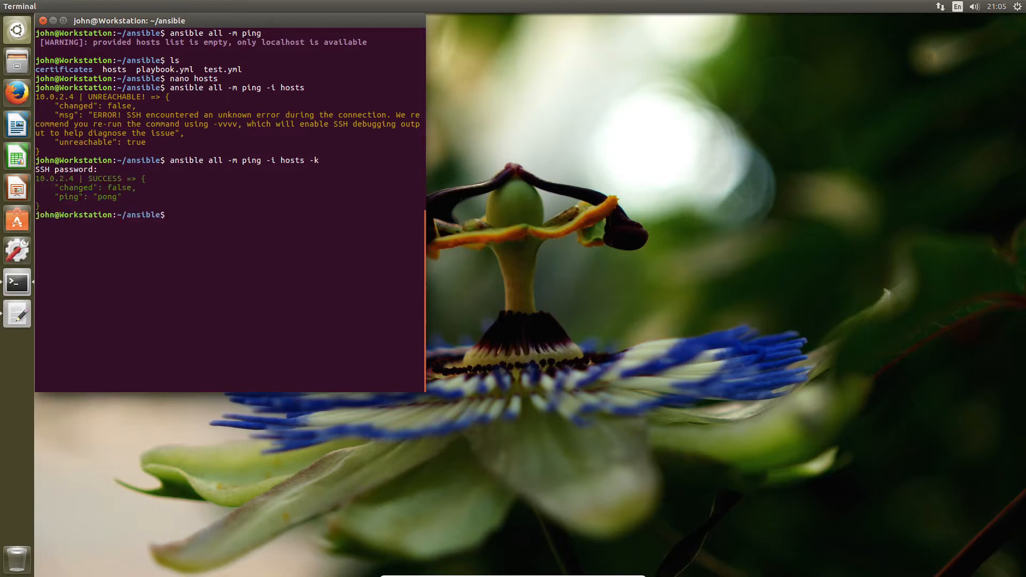